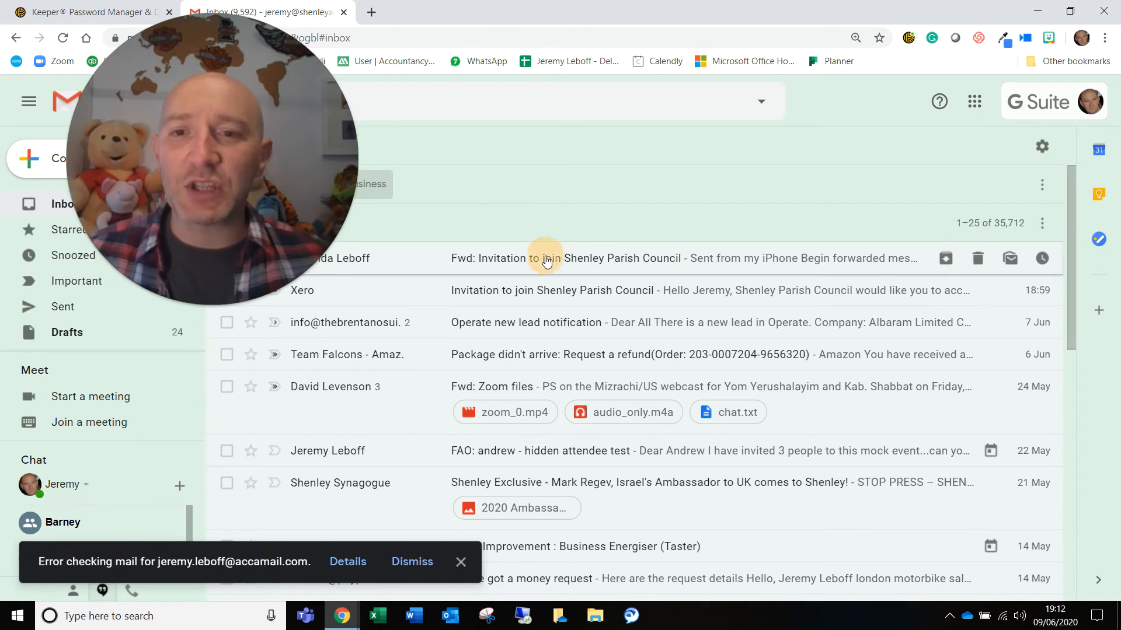
Step: Open the 'Fwd: Invitation to join Shenley Parish Council' email from the inbox
{"action": "left_click", "coordinate": [544, 258]}
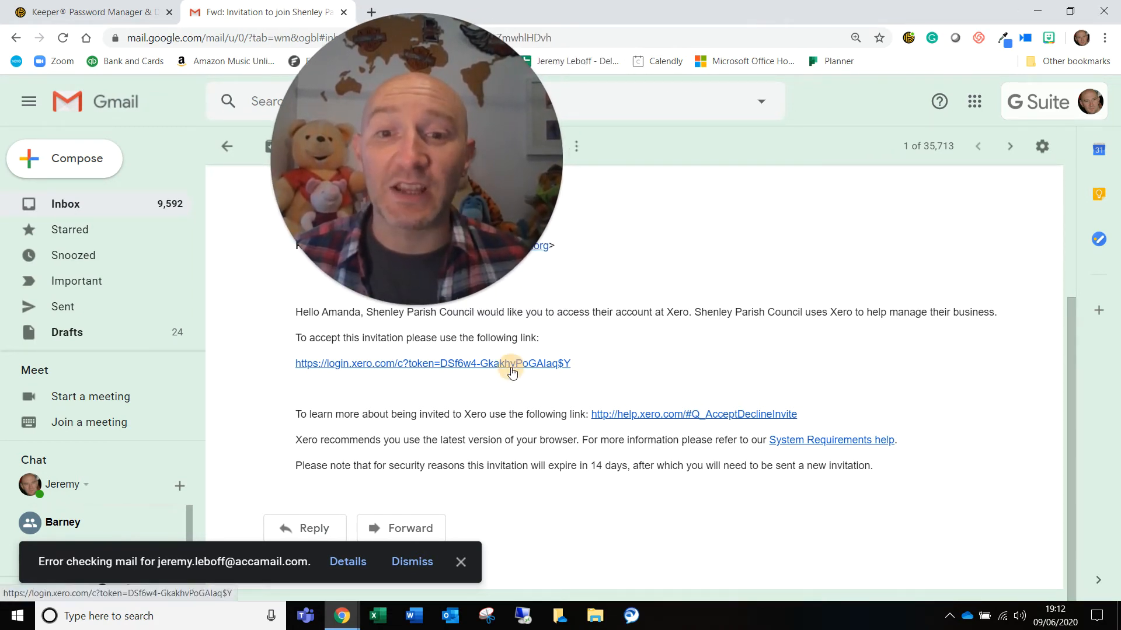
Step: Follow the login.xero.com invitation link and accept the Shenley Parish Council invite
{"action": "left_click", "coordinate": [432, 364]}
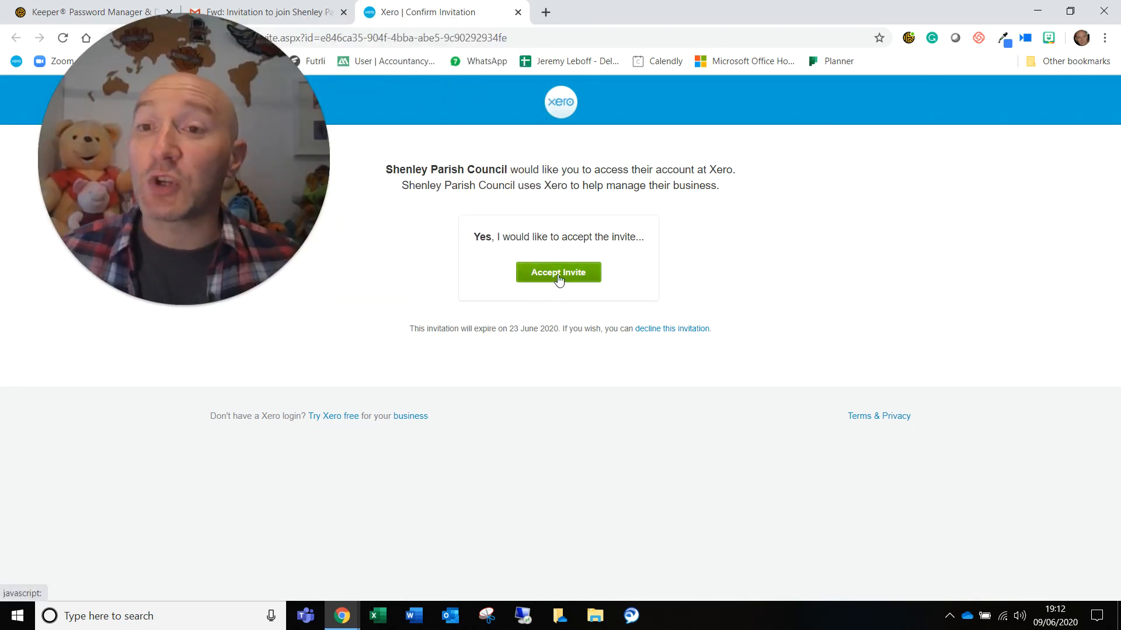
{"action": "left_click", "coordinate": [558, 273]}
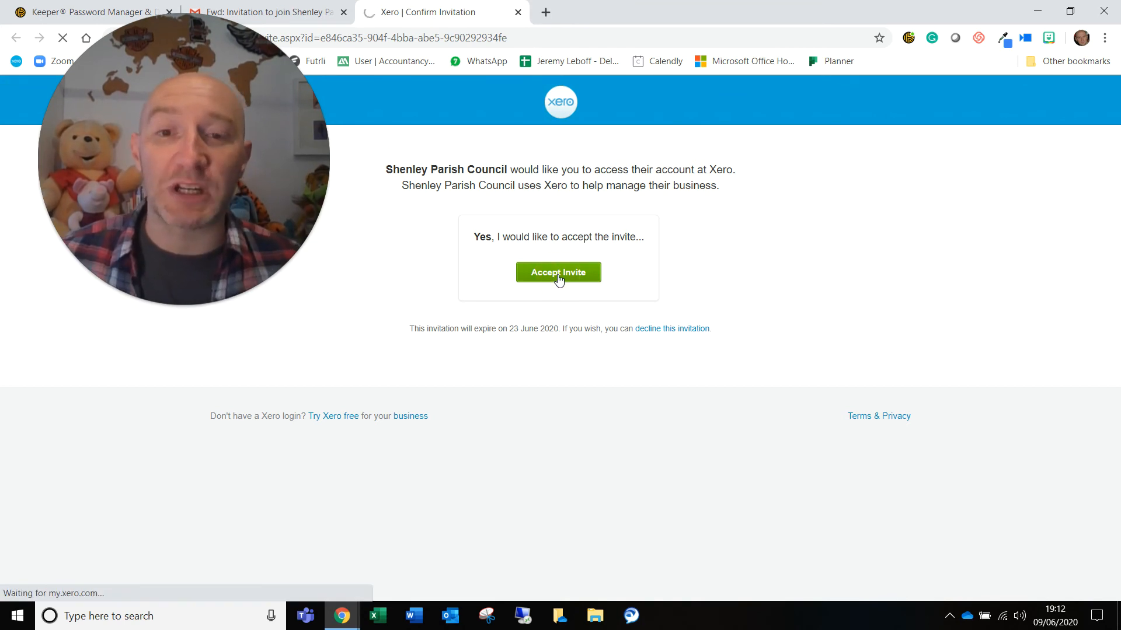
{"action": "left_click", "coordinate": [558, 273]}
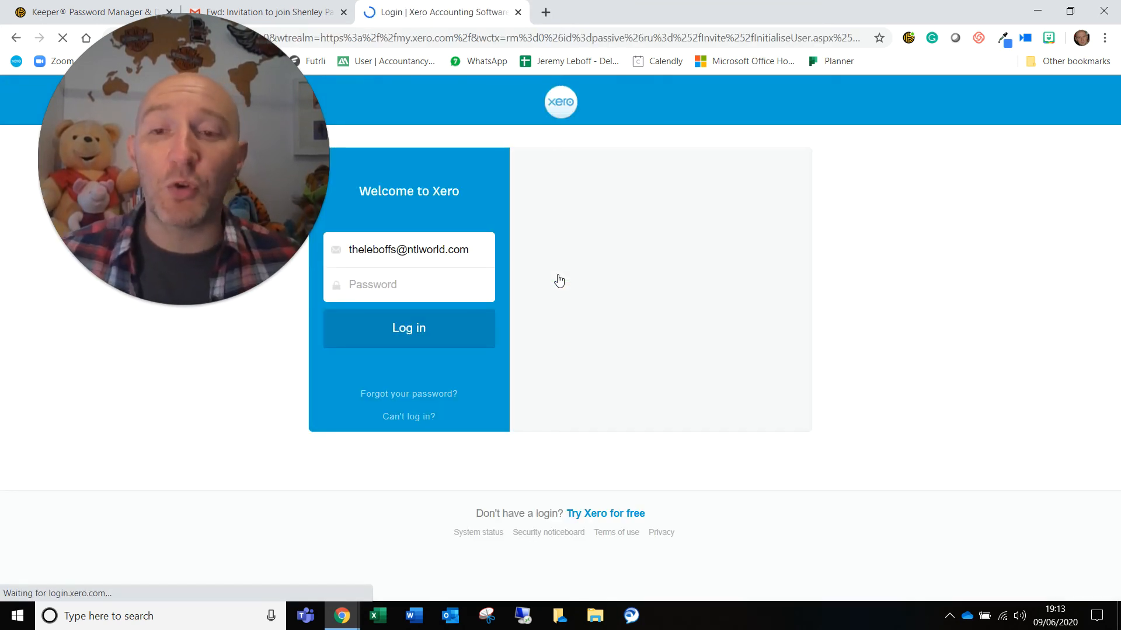